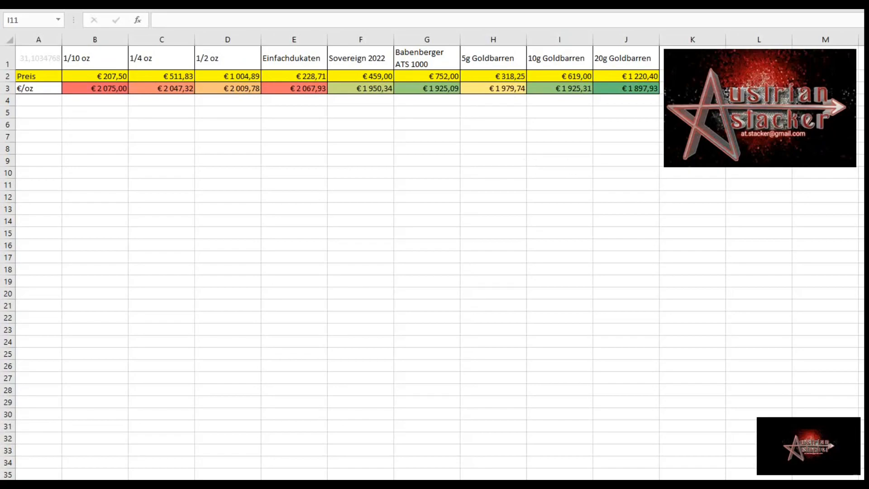
- Browse the Wiener Philharmoniker overview and check the 1/10 Unze Gold offer, then return to Excel
left_click(781, 260)
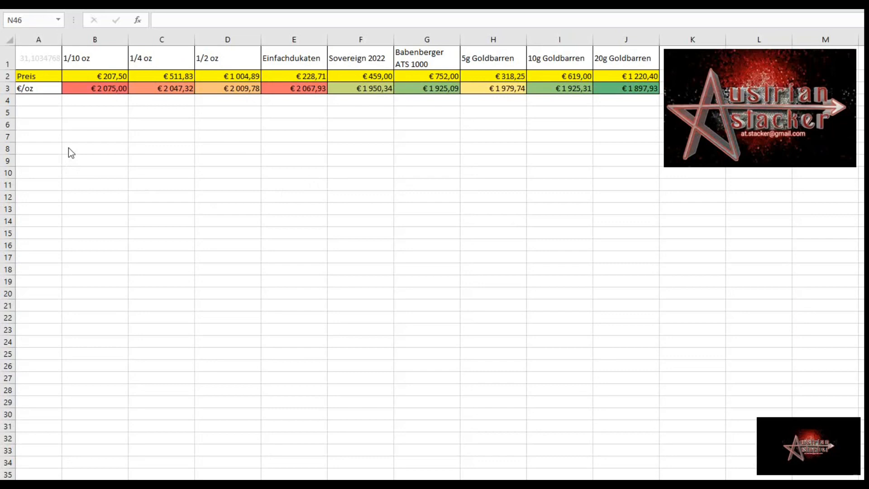
mouse_move(151, 128)
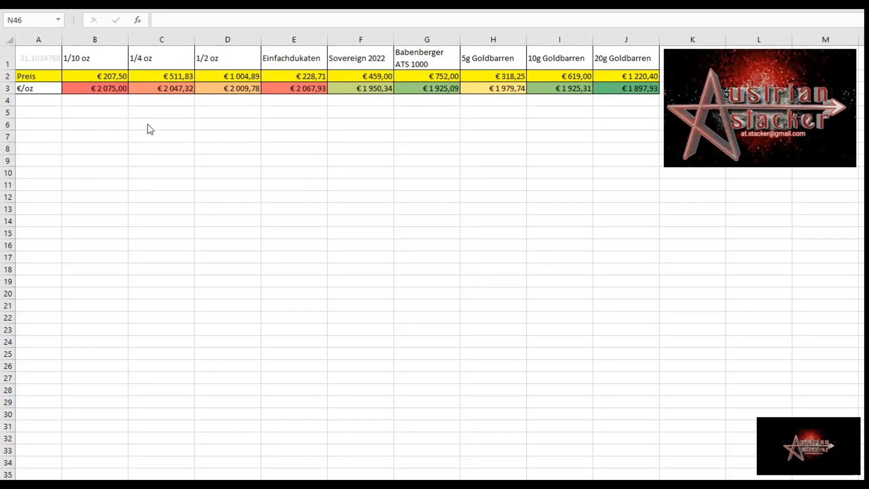
mouse_move(134, 117)
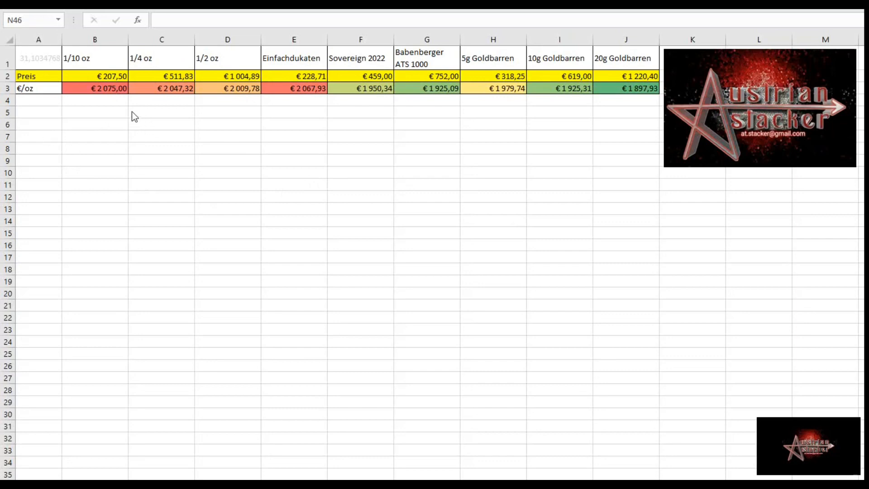
mouse_move(99, 124)
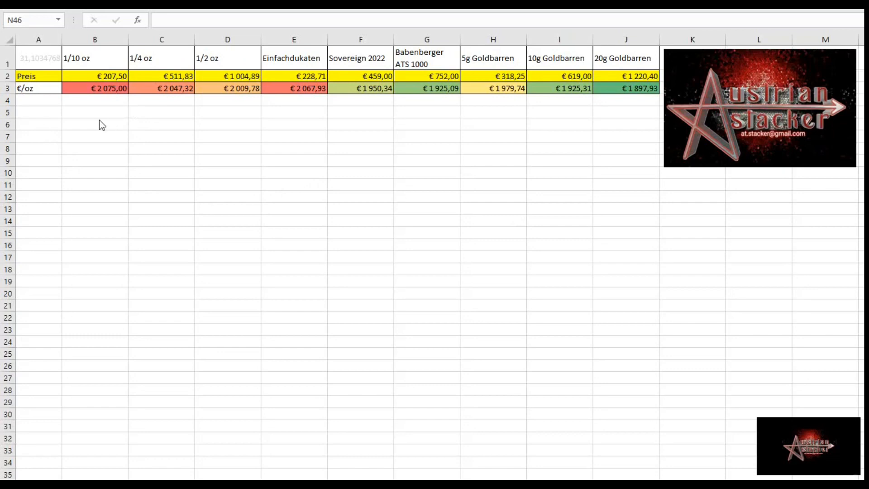
mouse_move(112, 128)
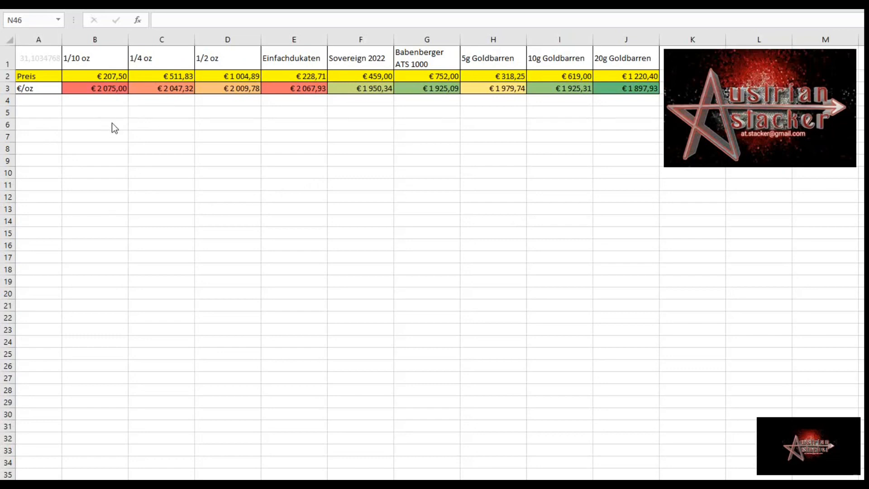
mouse_move(199, 151)
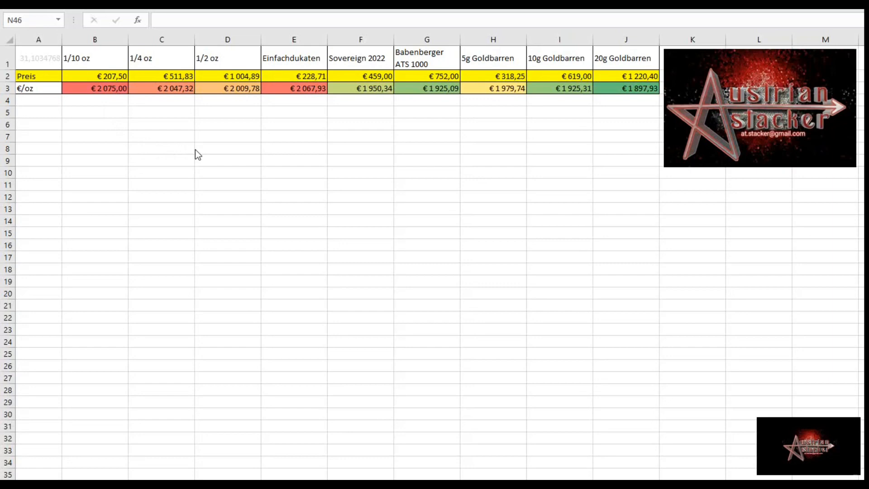
mouse_move(234, 168)
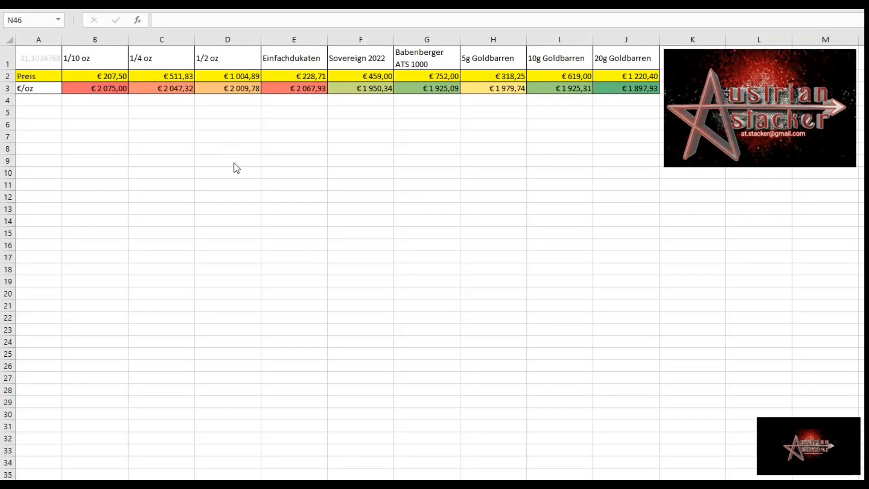
mouse_move(152, 105)
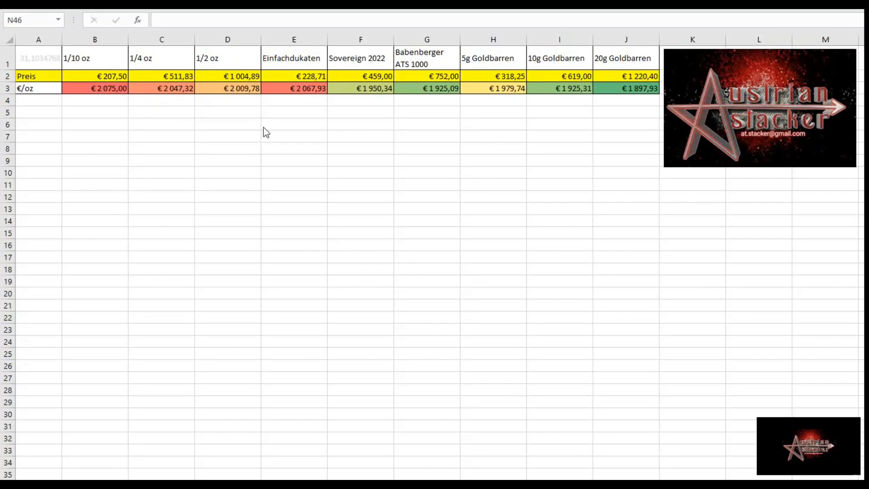
mouse_move(493, 132)
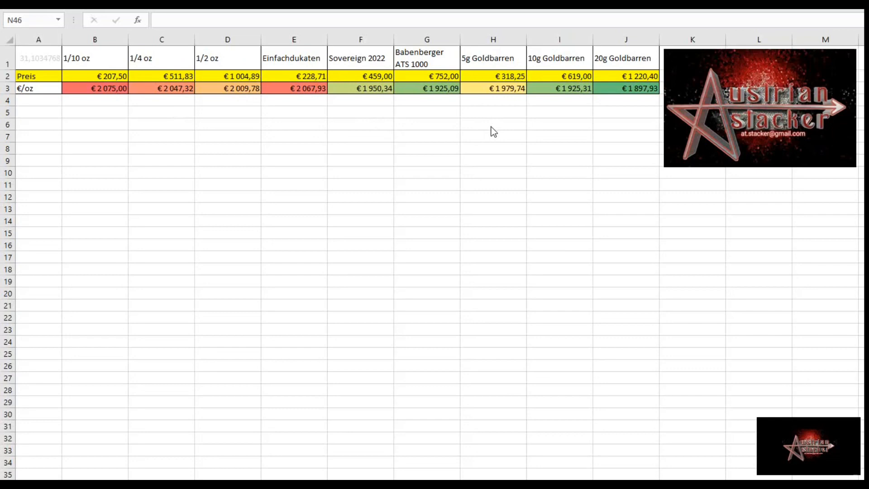
mouse_move(174, 181)
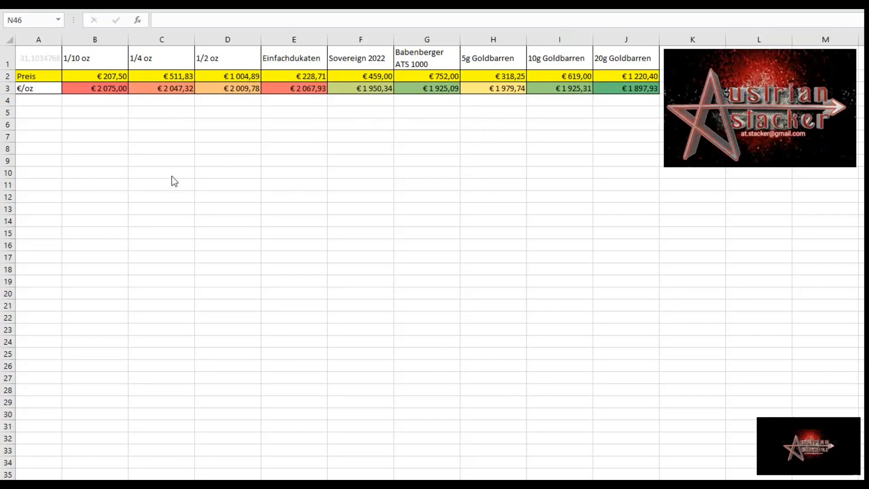
mouse_move(162, 177)
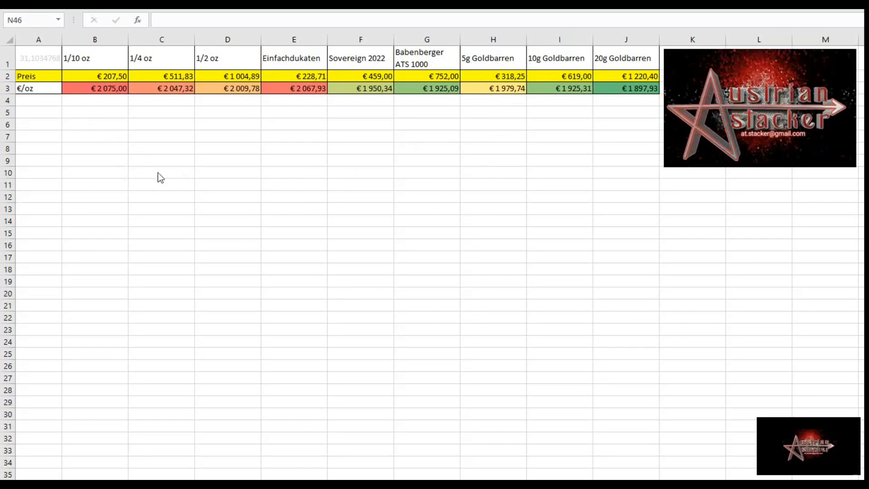
left_click(161, 148)
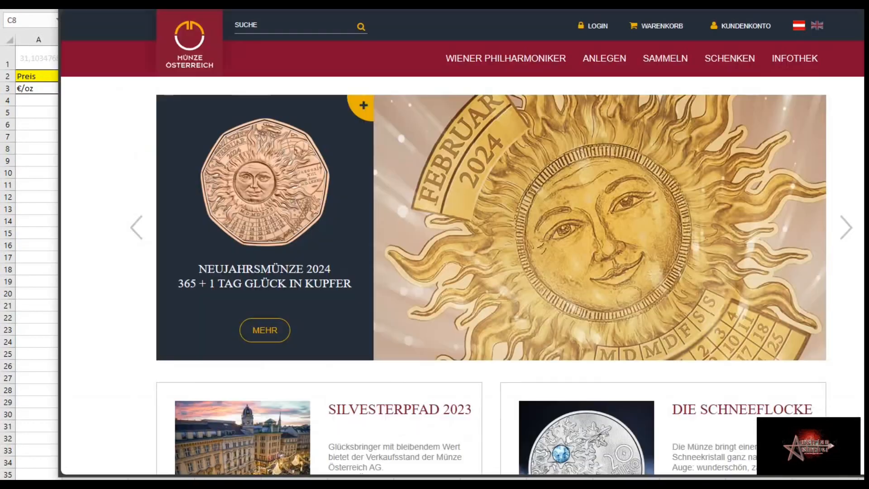
left_click(506, 57)
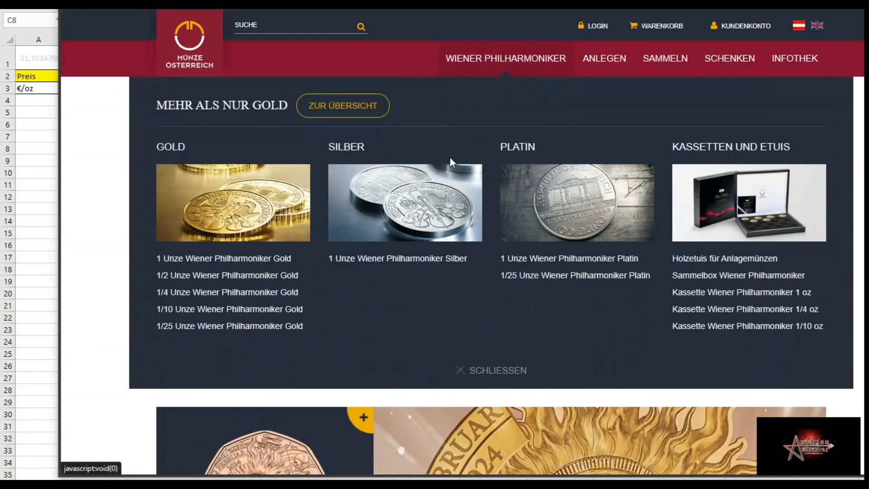
mouse_move(233, 310)
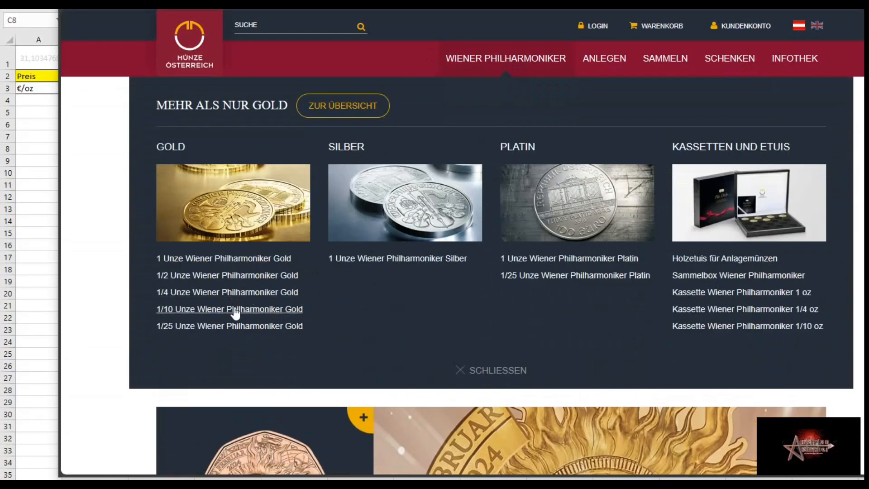
left_click(228, 309)
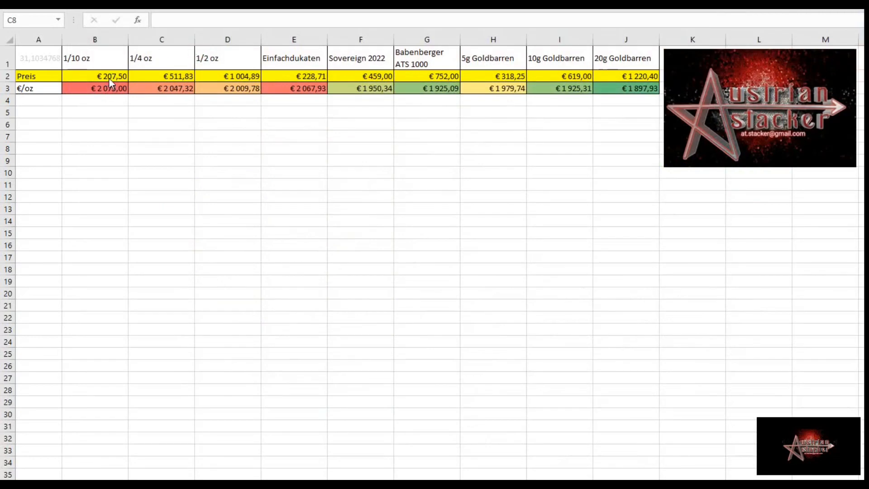
- Set the 1/10 oz price in B2 to 213,68 so B3 recalculates to €2 136,80
left_click(94, 76)
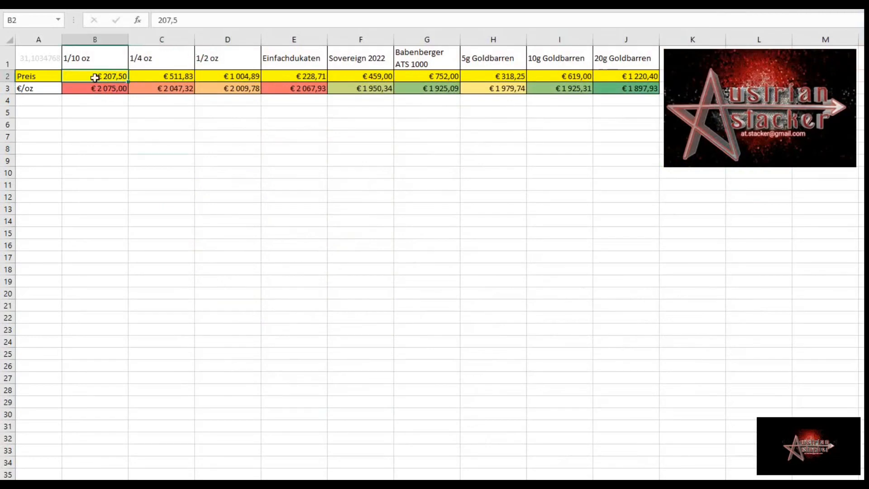
mouse_move(100, 237)
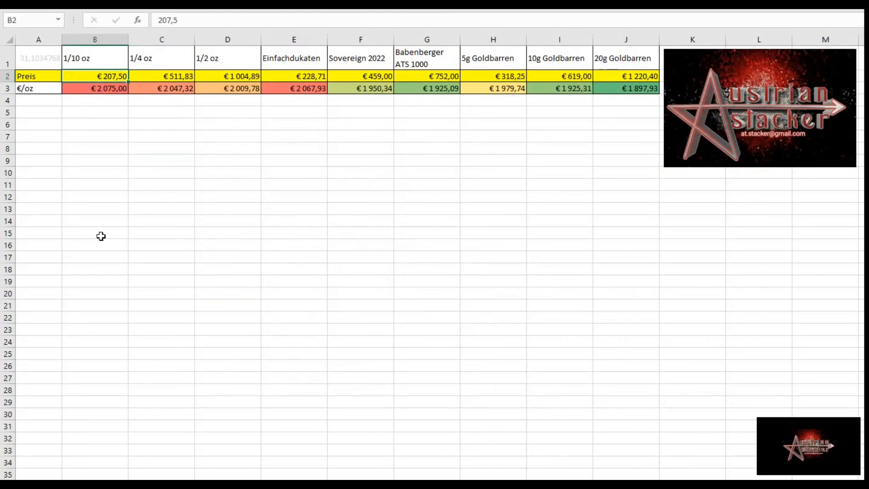
type("2")
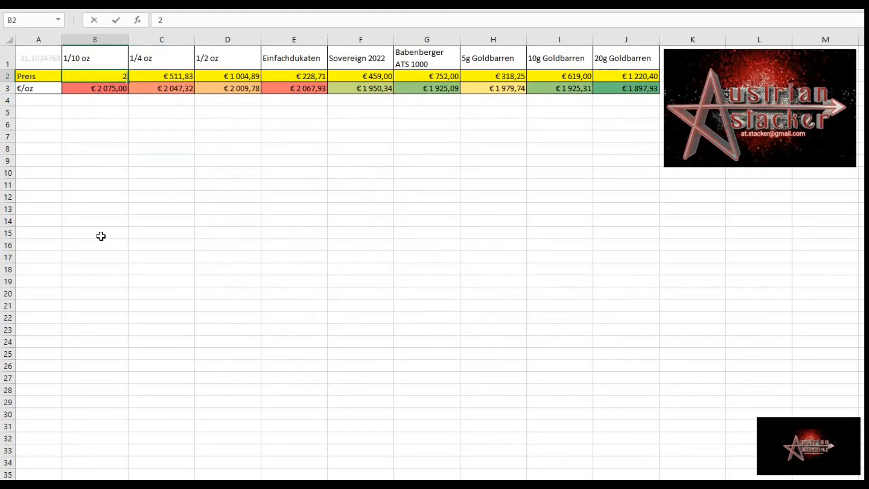
type("13,68")
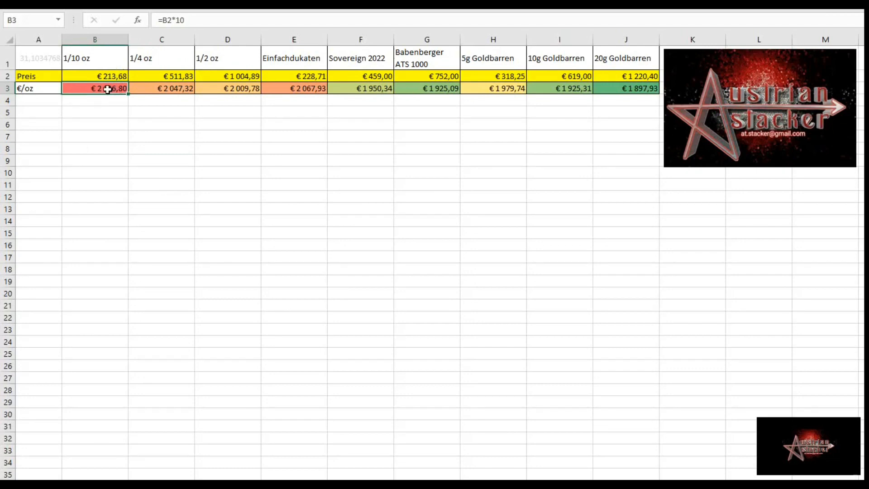
mouse_move(169, 56)
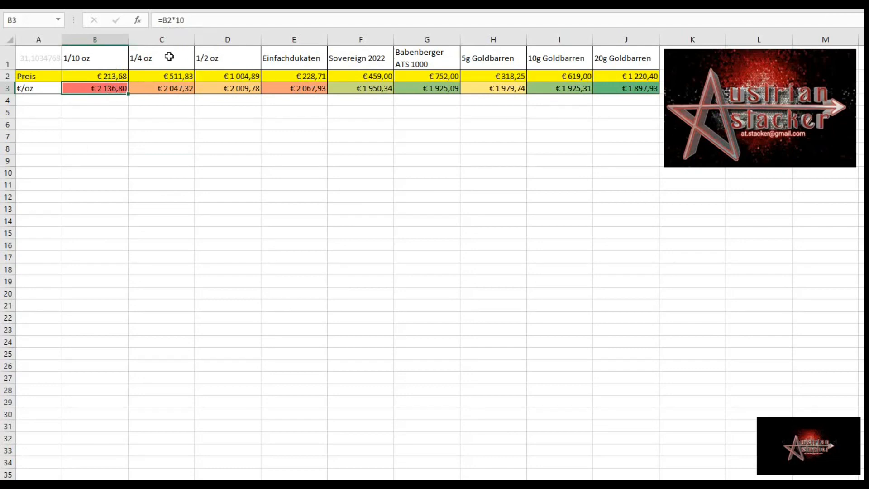
mouse_move(39, 89)
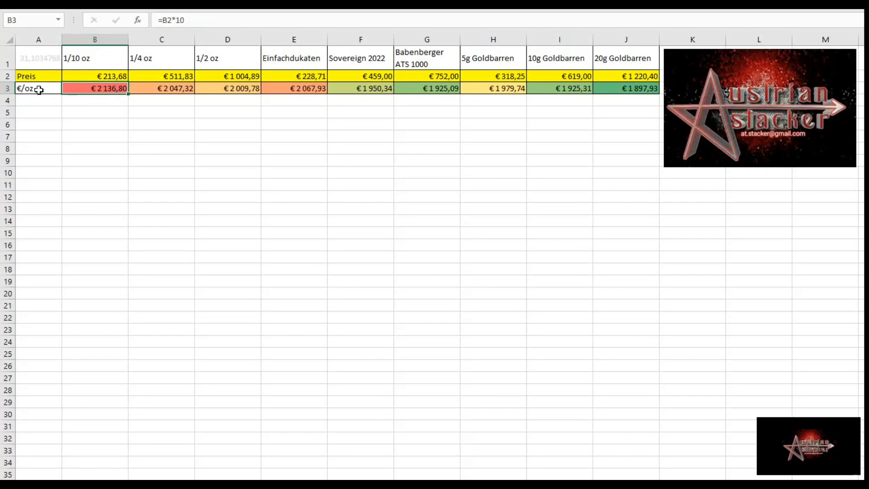
left_click(95, 76)
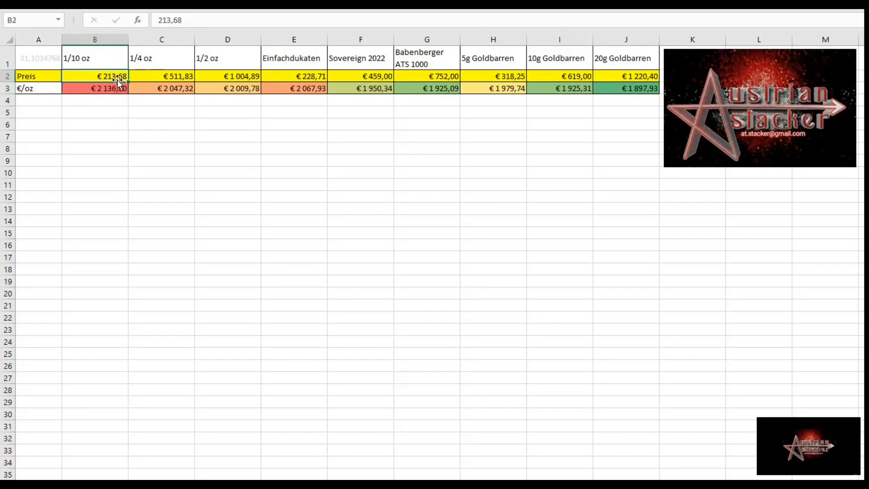
left_click(95, 88)
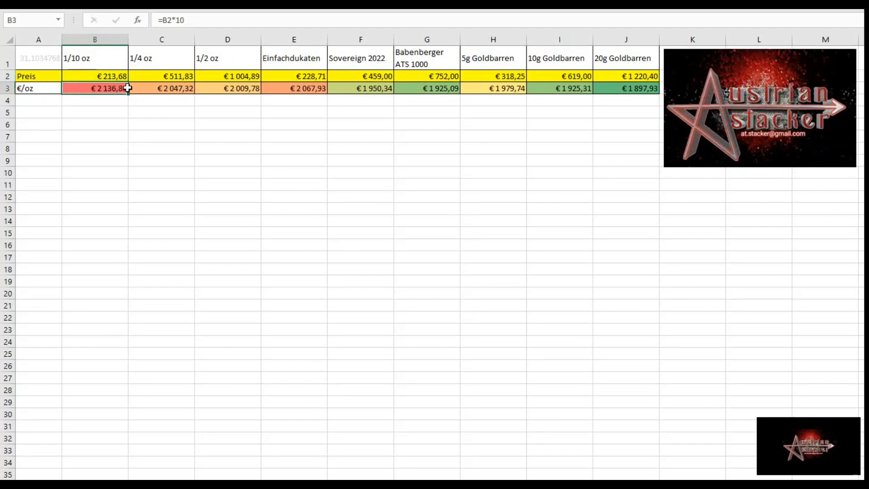
mouse_move(316, 88)
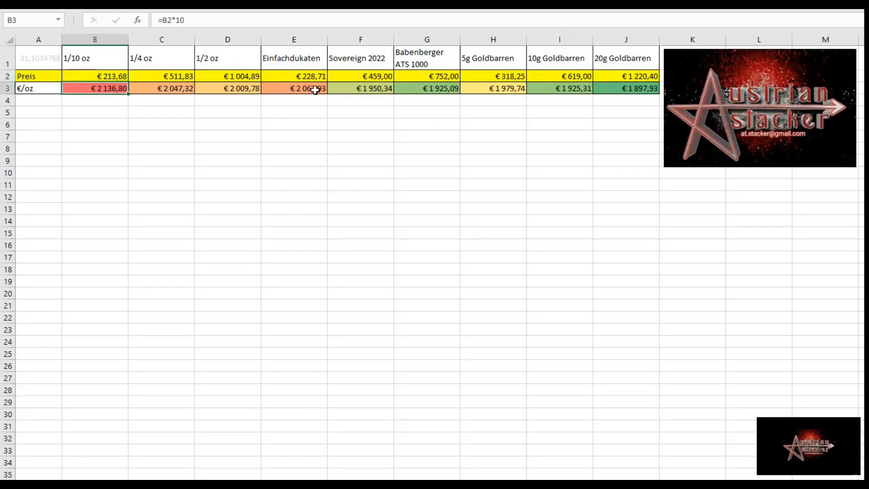
left_click(361, 87)
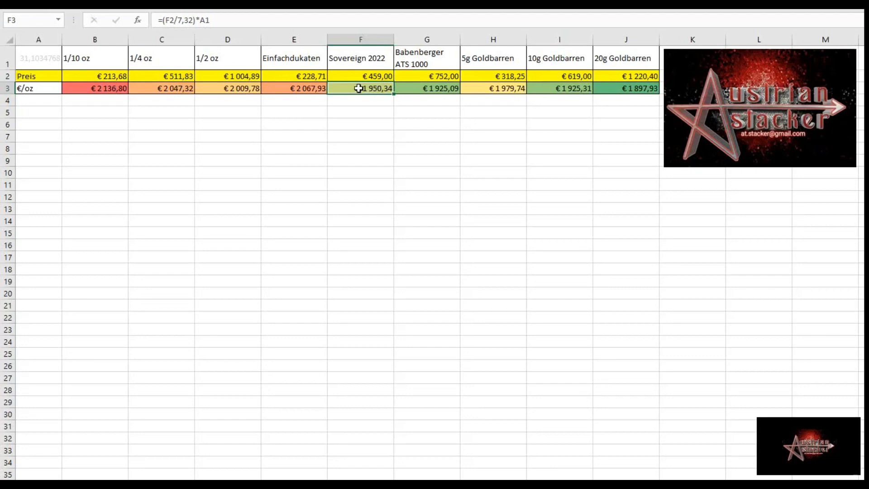
mouse_move(380, 82)
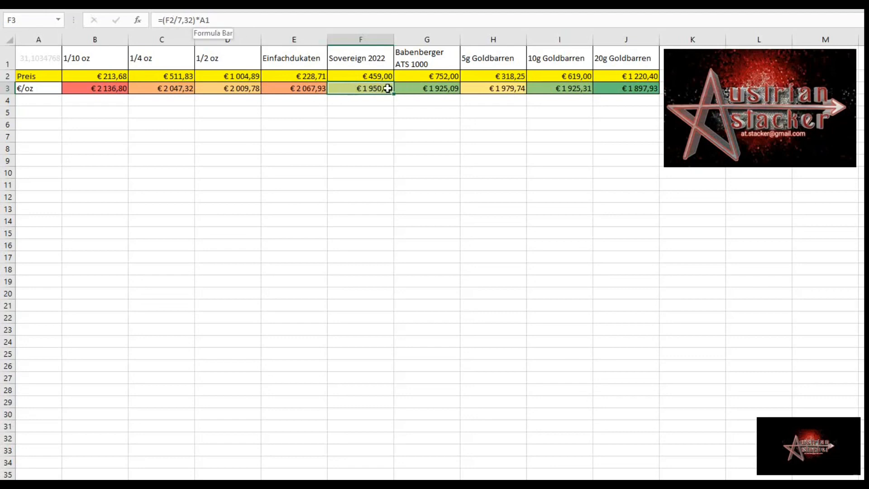
left_click(38, 57)
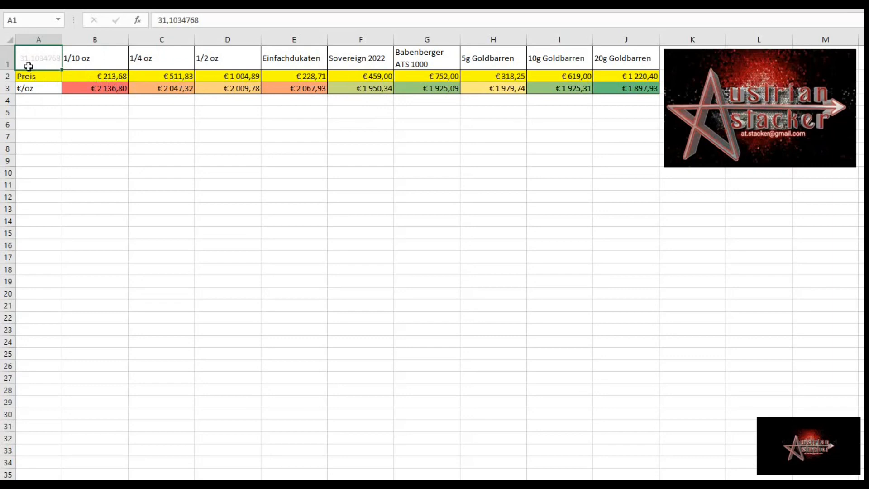
mouse_move(398, 93)
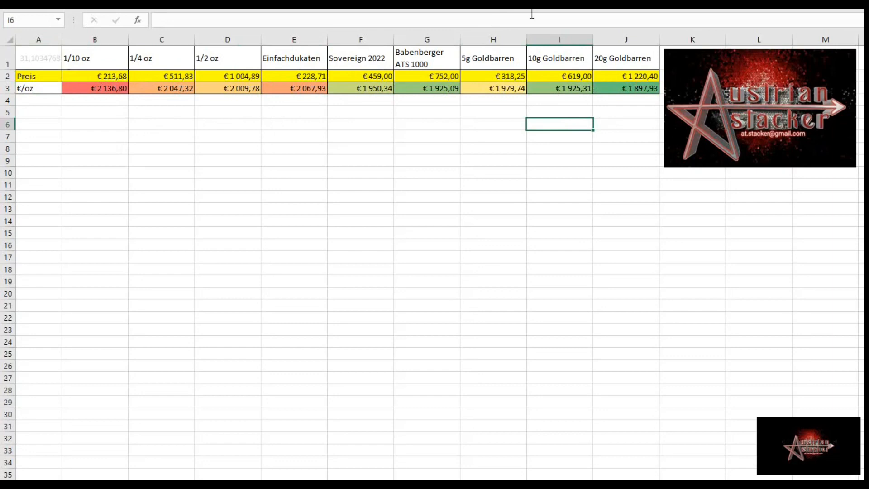
mouse_move(104, 90)
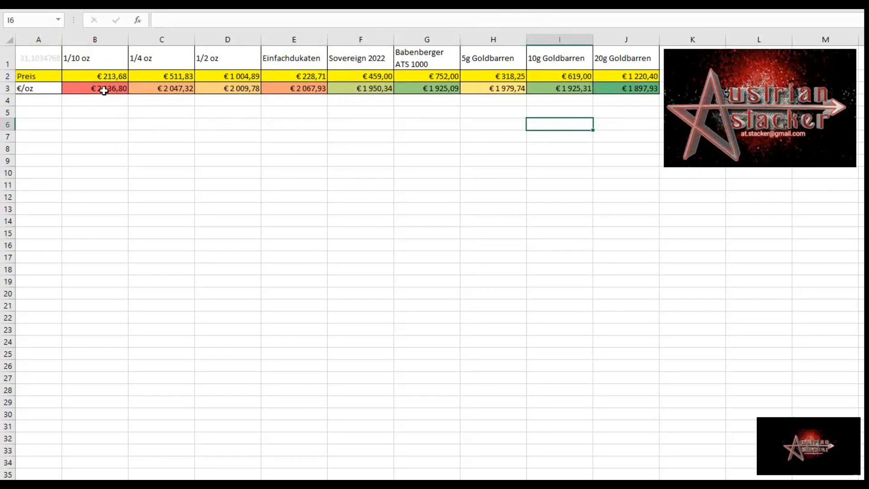
mouse_move(170, 101)
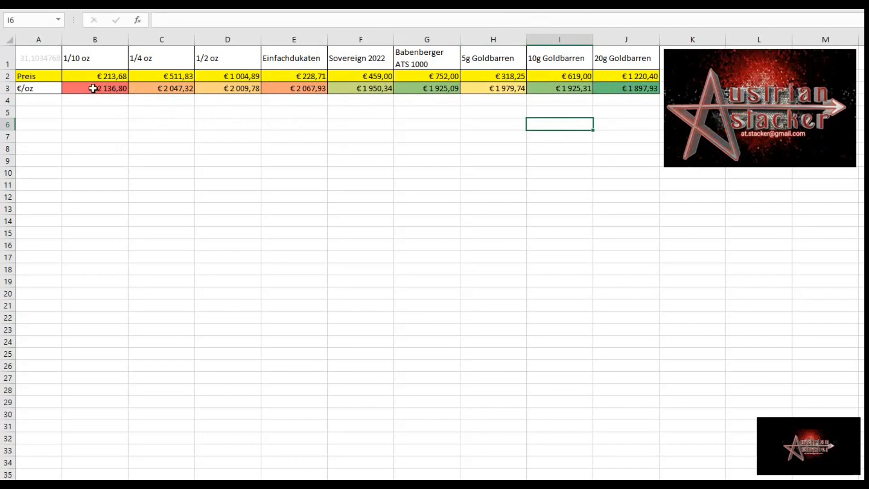
mouse_move(115, 102)
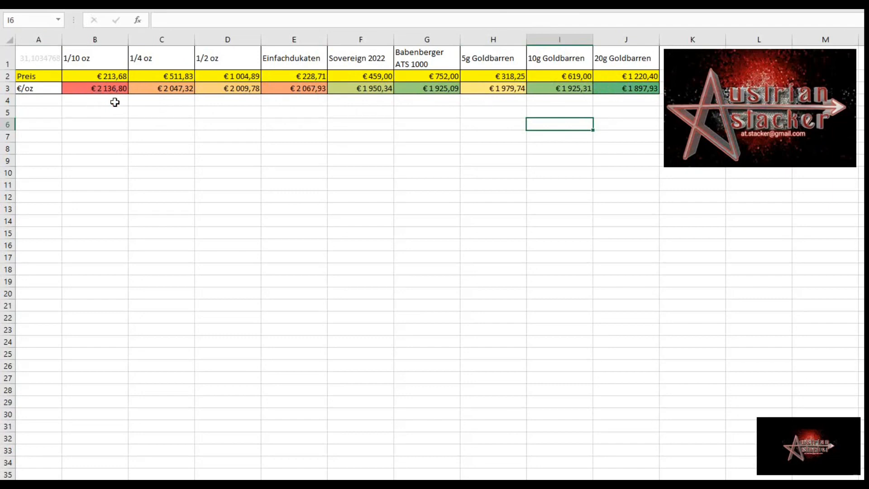
left_click(361, 185)
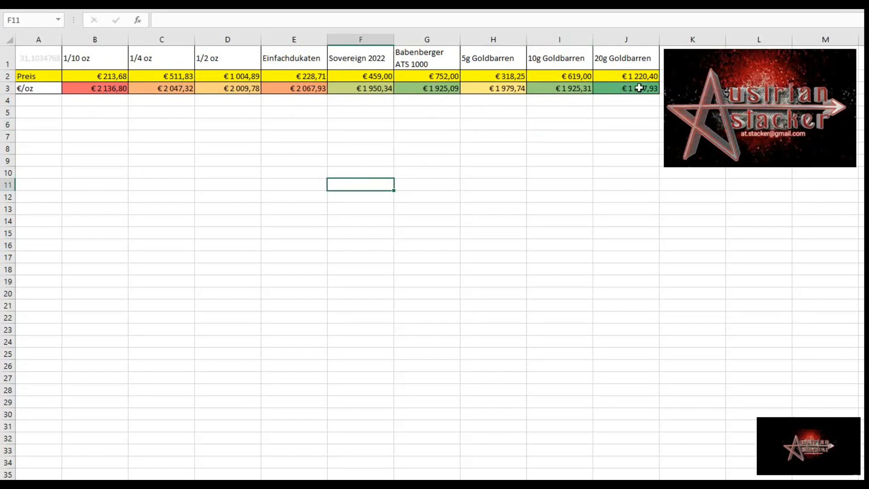
left_click(626, 88)
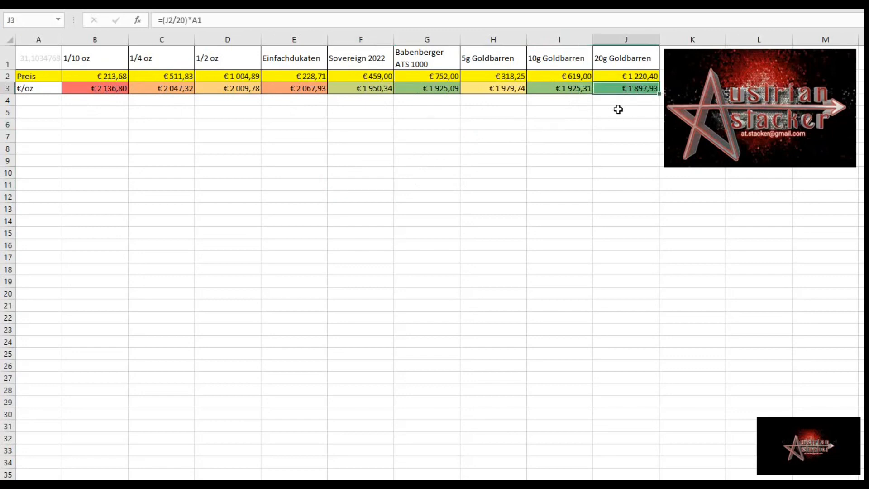
left_click(626, 112)
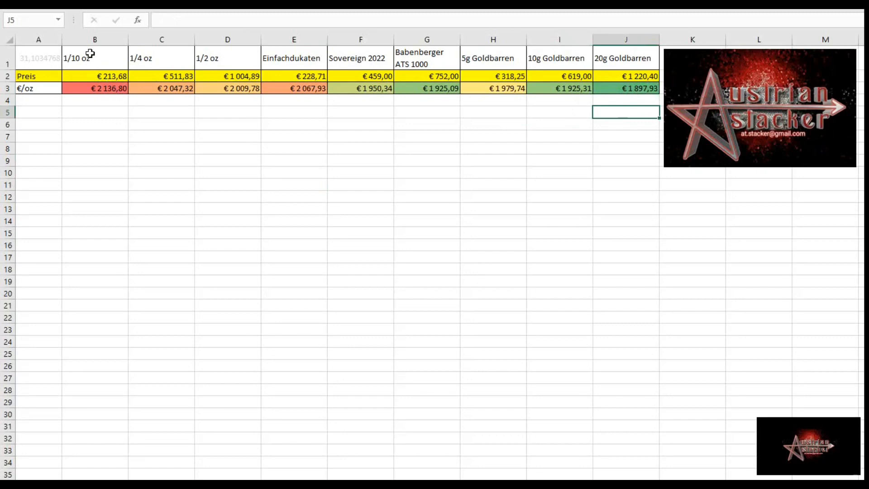
mouse_move(93, 73)
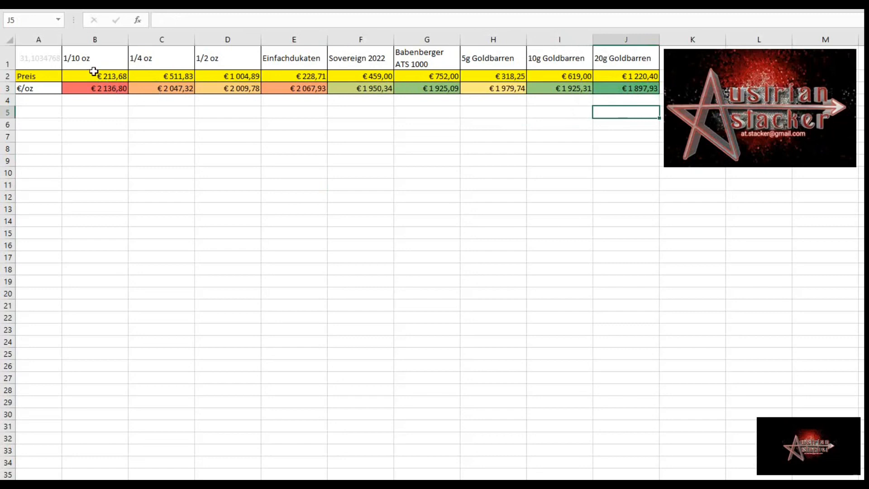
mouse_move(191, 129)
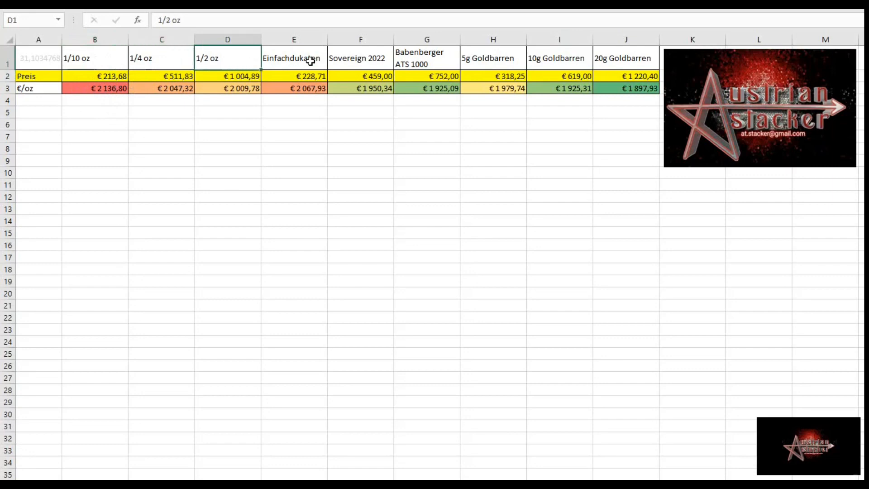
left_click(294, 58)
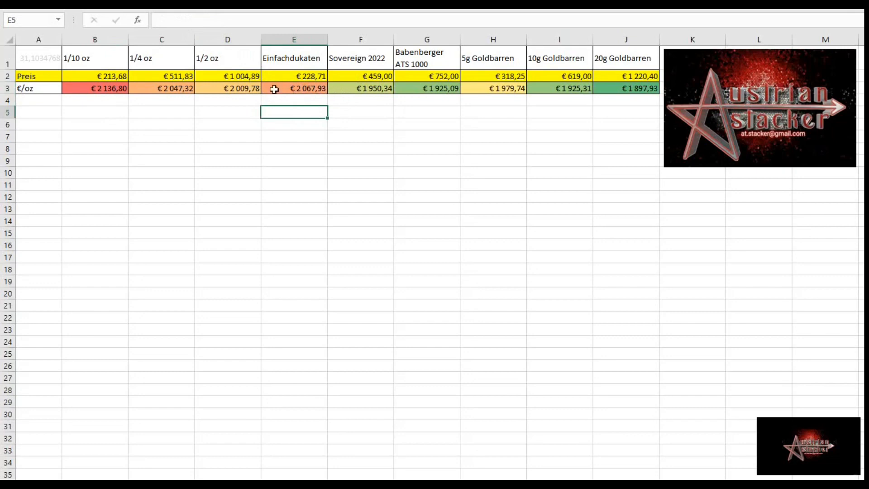
mouse_move(305, 70)
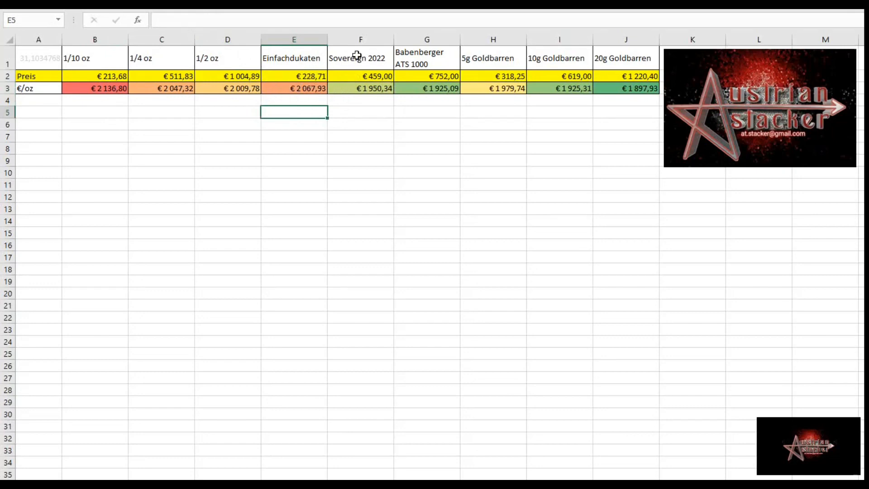
left_click(360, 58)
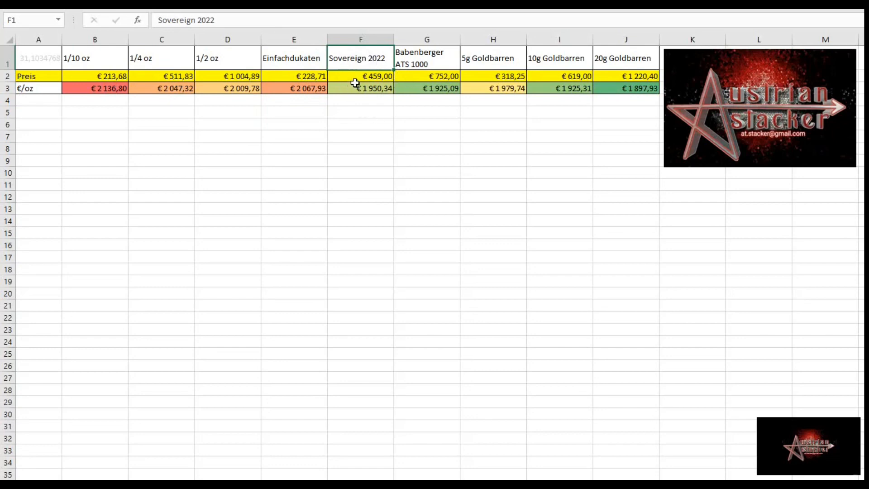
left_click(360, 88)
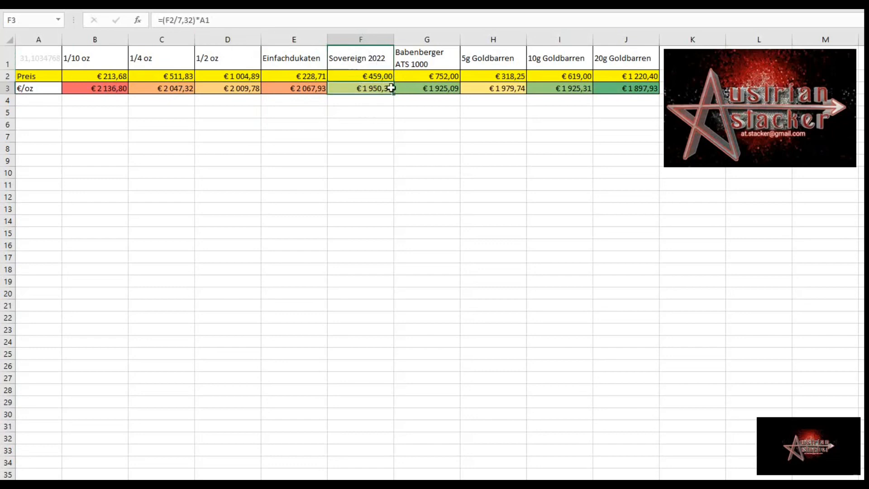
left_click(427, 88)
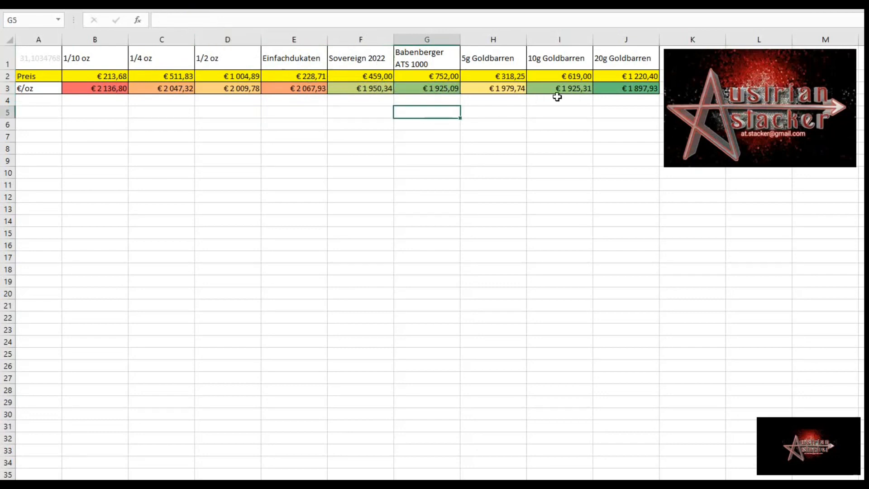
mouse_move(102, 88)
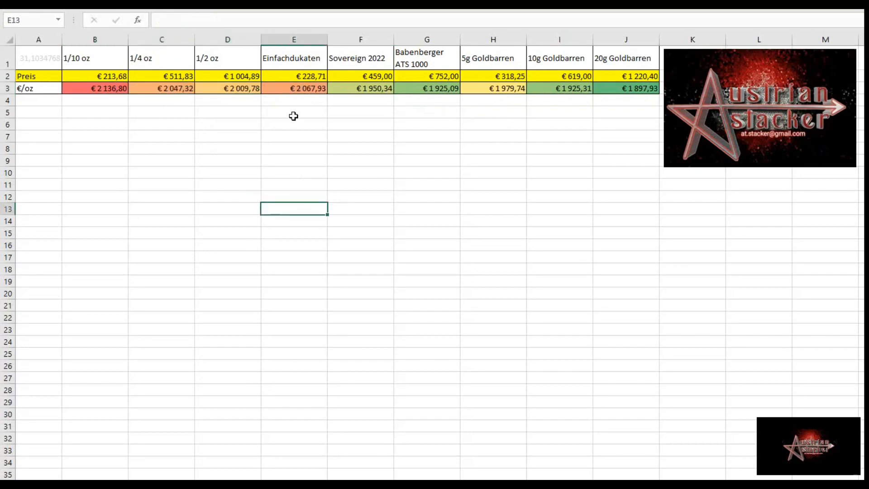
left_click(294, 88)
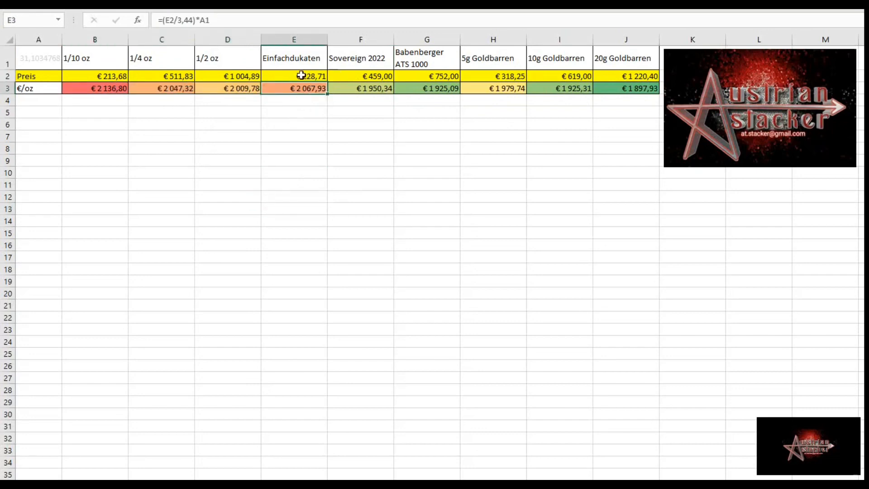
mouse_move(271, 99)
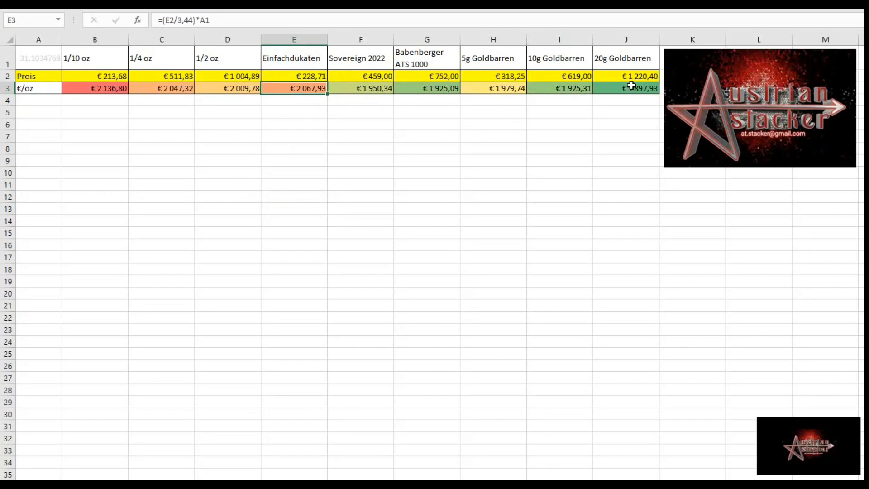
left_click(625, 88)
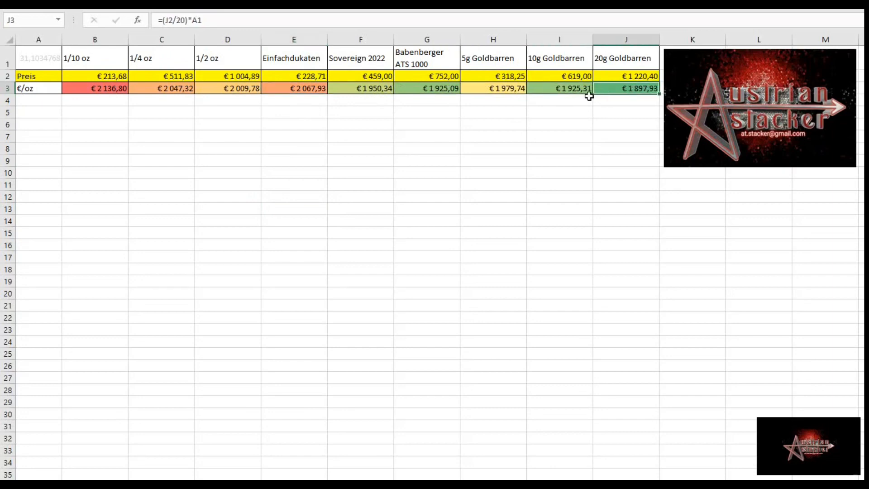
mouse_move(426, 88)
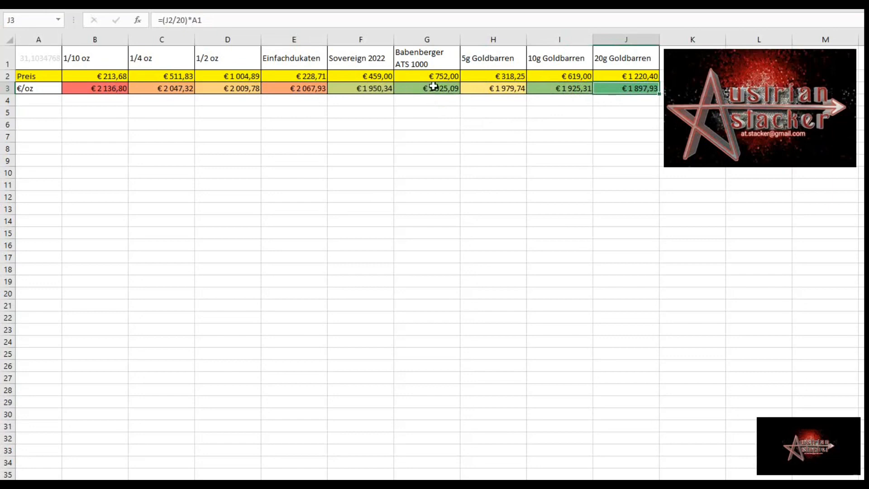
left_click(427, 88)
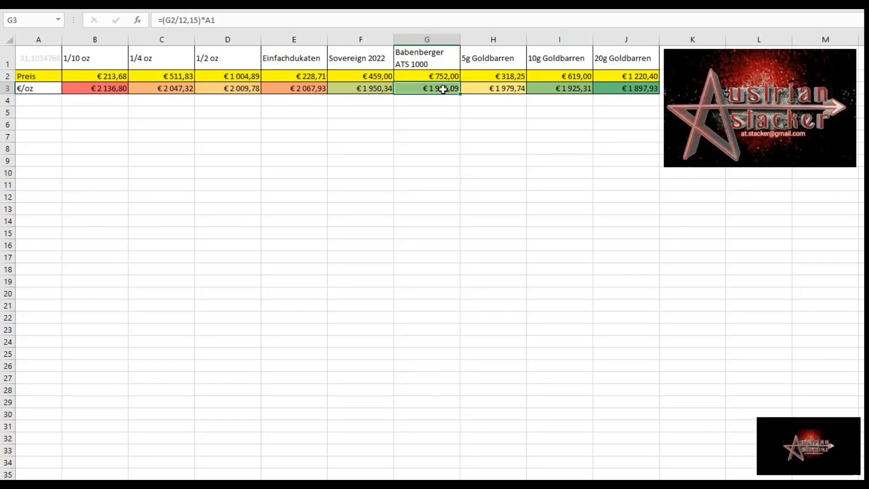
mouse_move(376, 96)
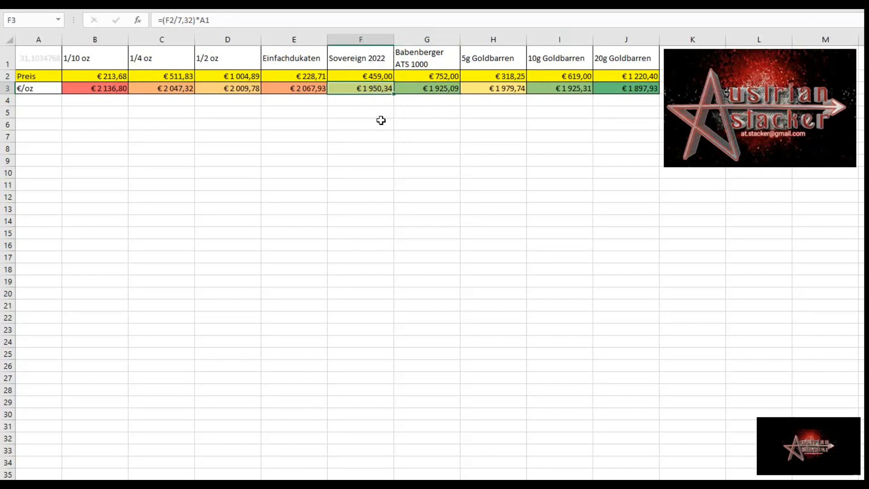
left_click(360, 124)
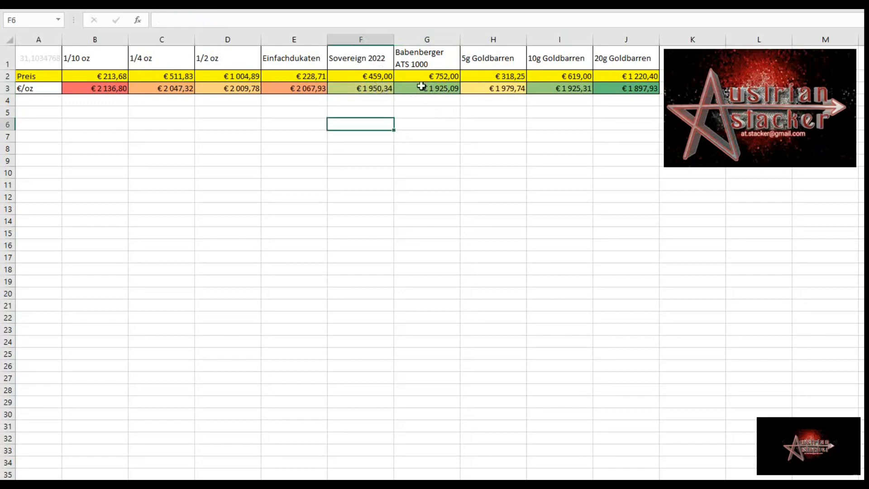
left_click(426, 113)
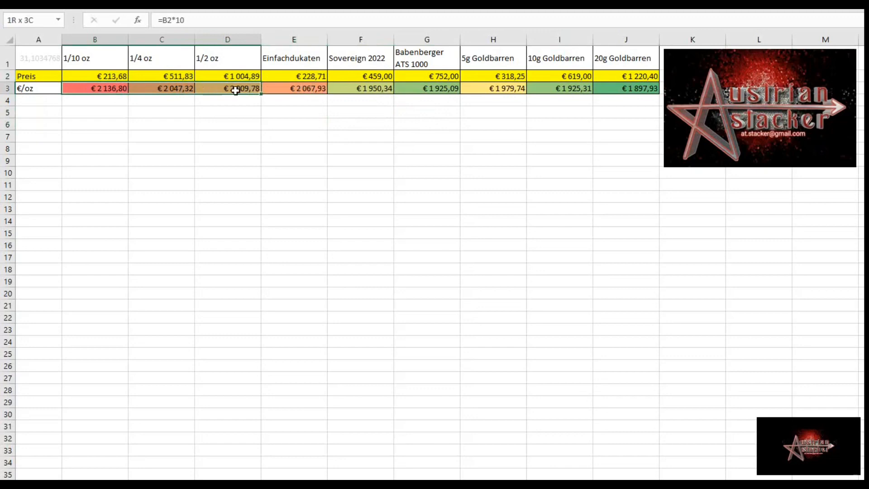
left_click(95, 88)
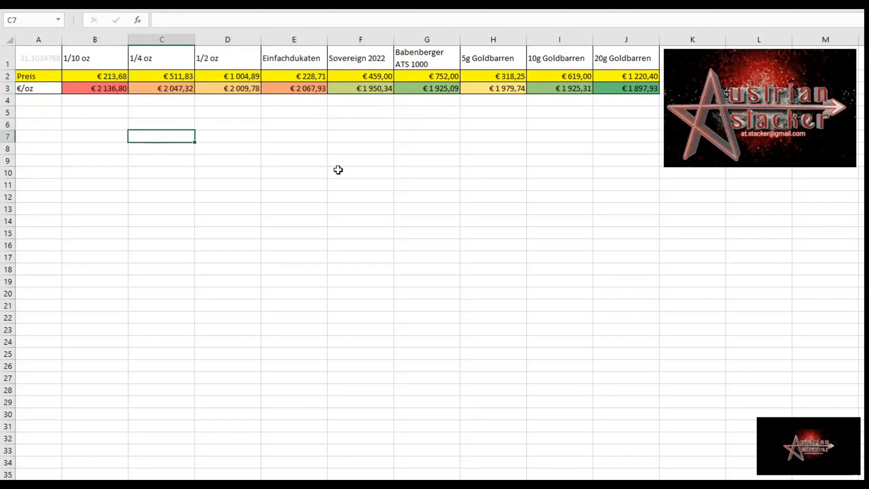
left_click(427, 88)
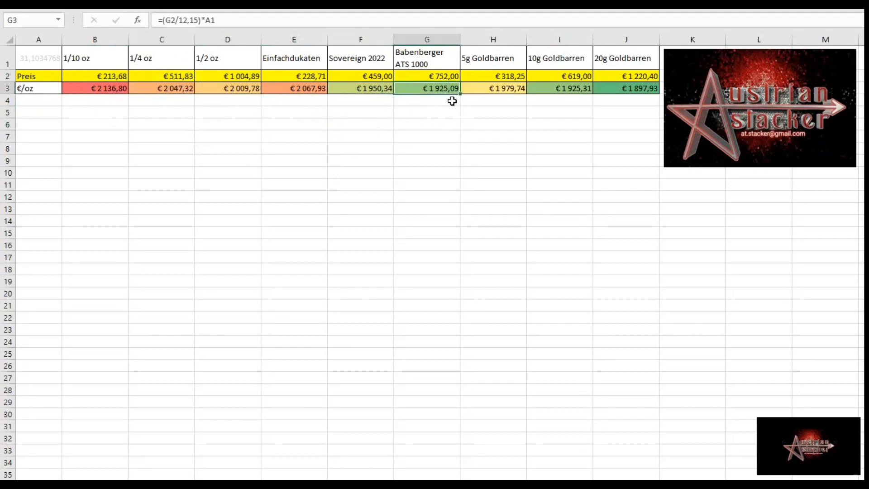
left_click(427, 160)
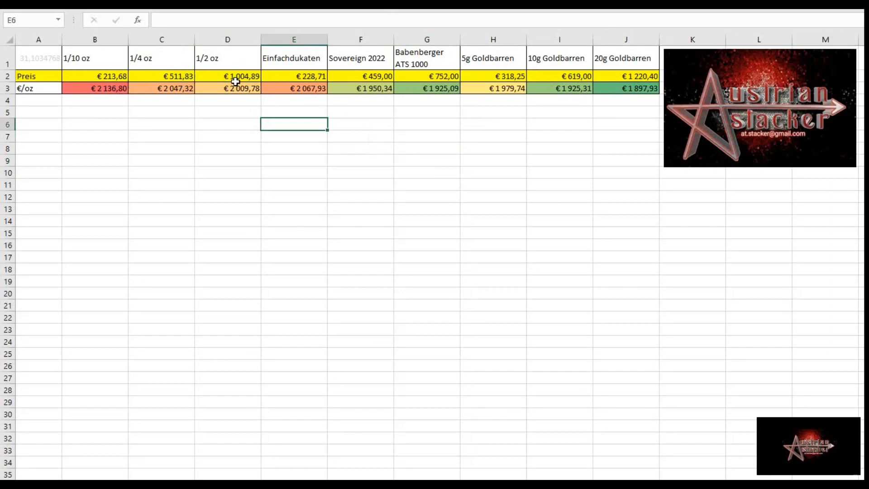
mouse_move(124, 66)
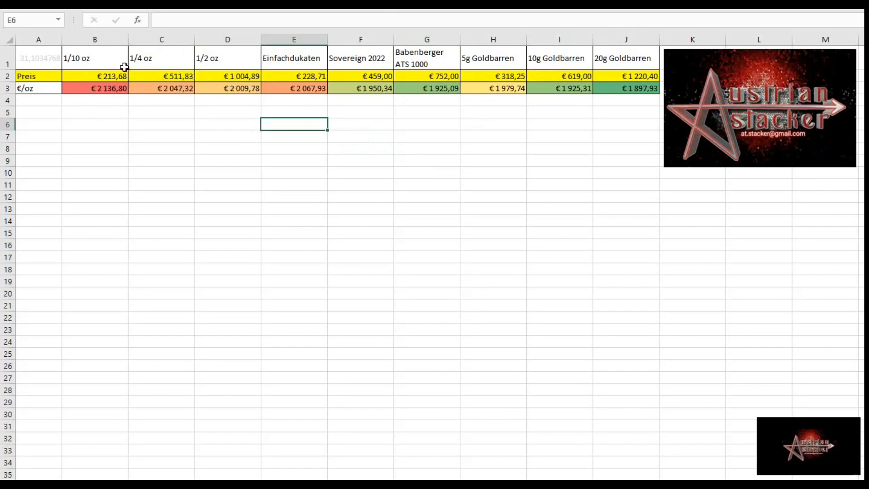
mouse_move(119, 68)
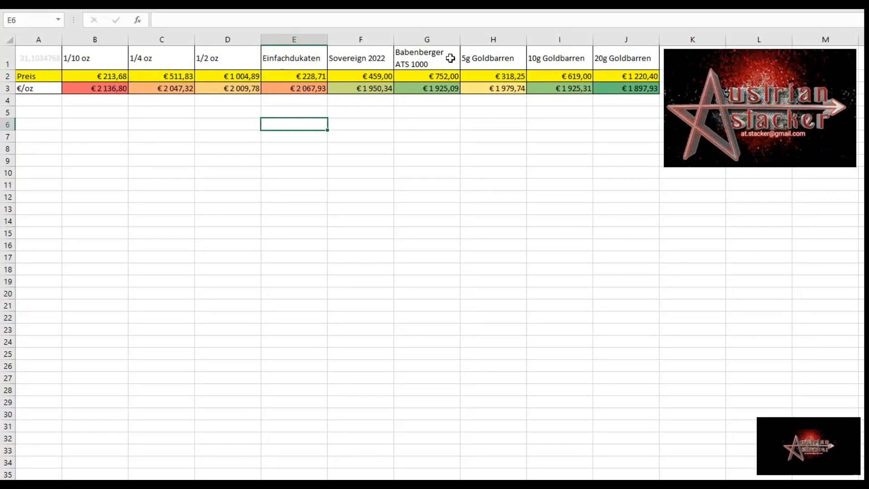
mouse_move(345, 124)
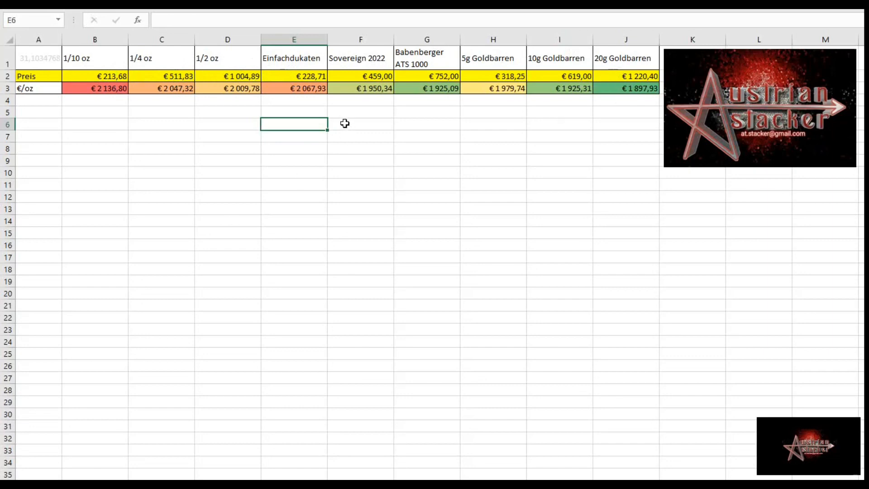
mouse_move(392, 92)
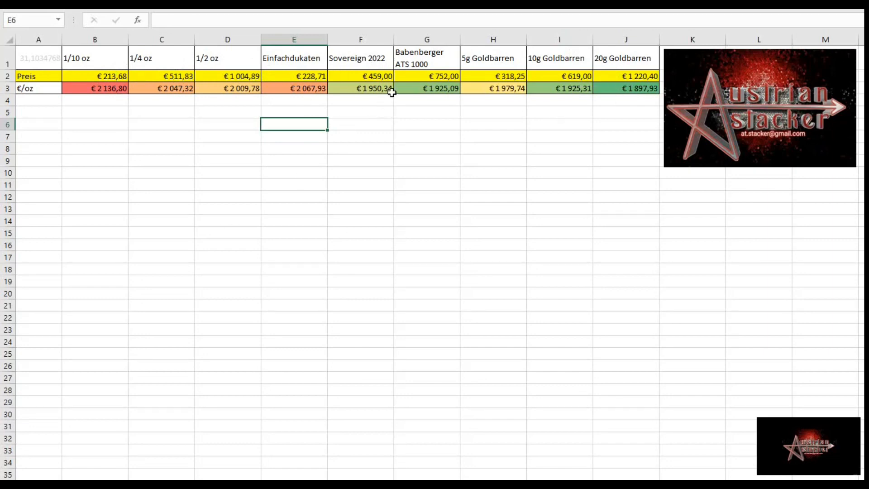
mouse_move(486, 70)
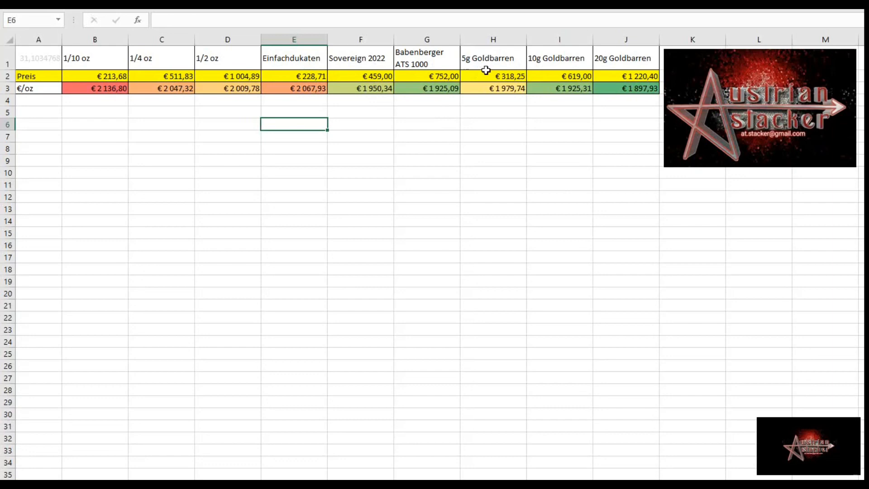
left_click(625, 137)
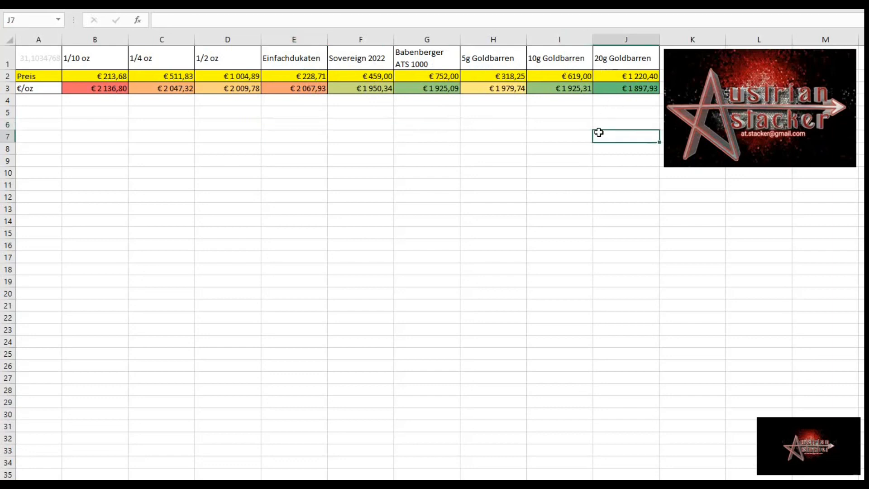
left_click(626, 88)
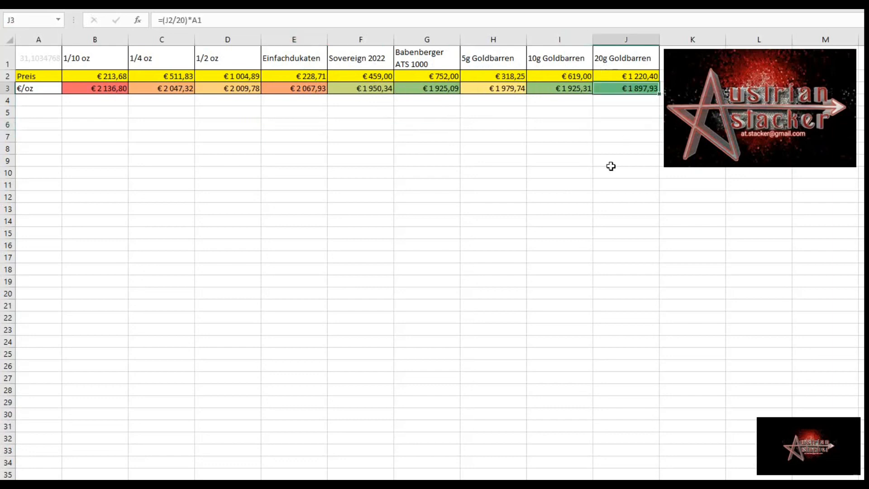
mouse_move(547, 164)
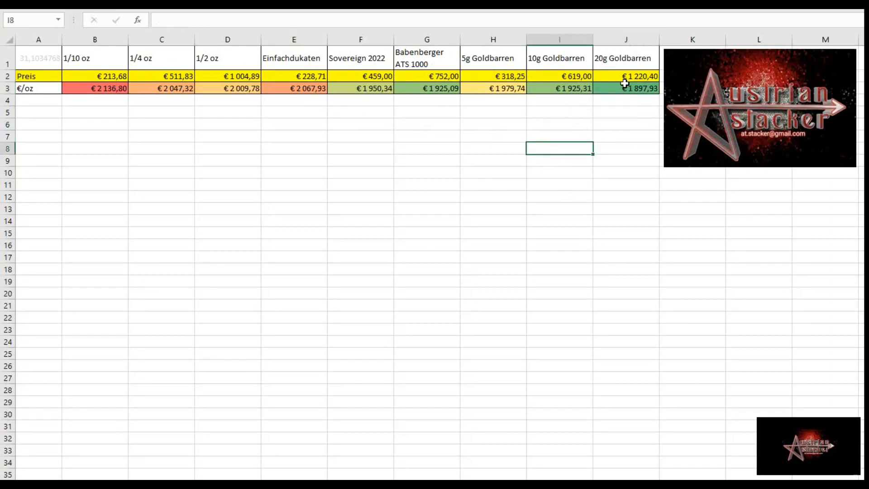
left_click(627, 88)
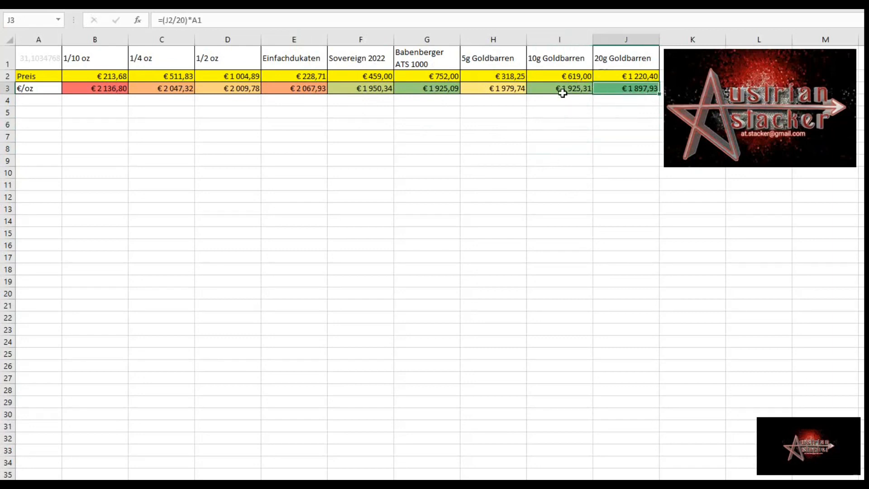
left_click(493, 160)
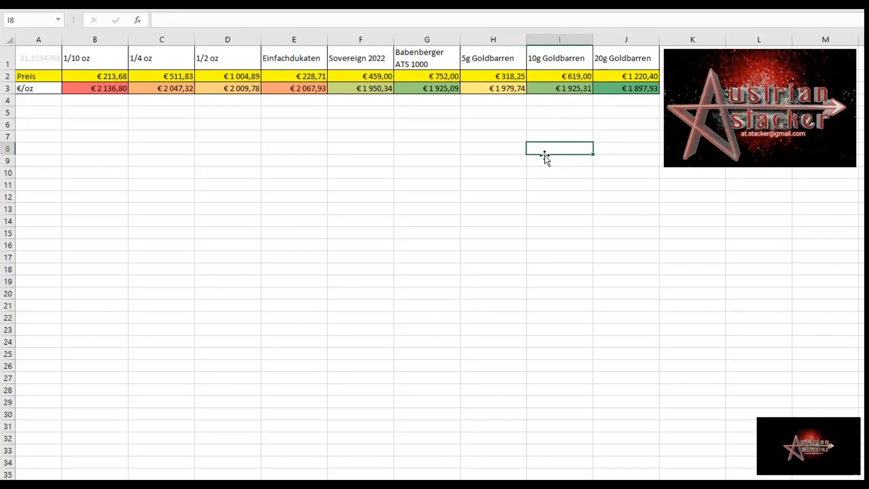
left_click(559, 184)
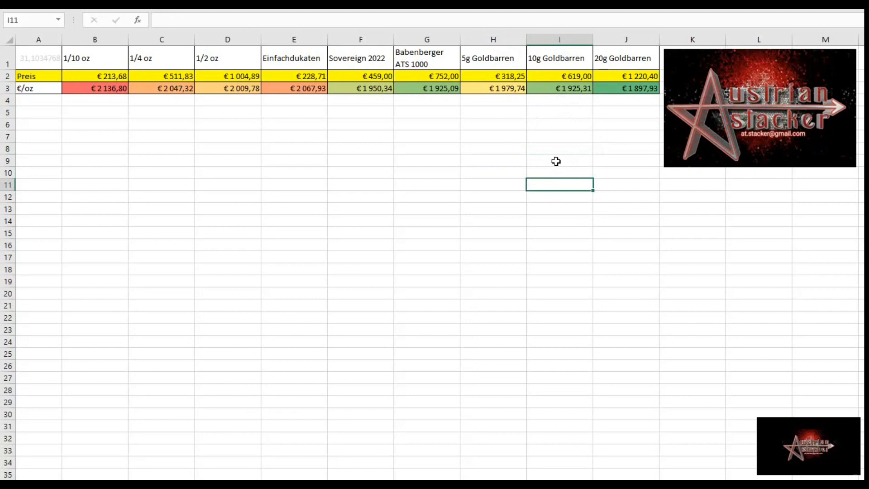
mouse_move(556, 156)
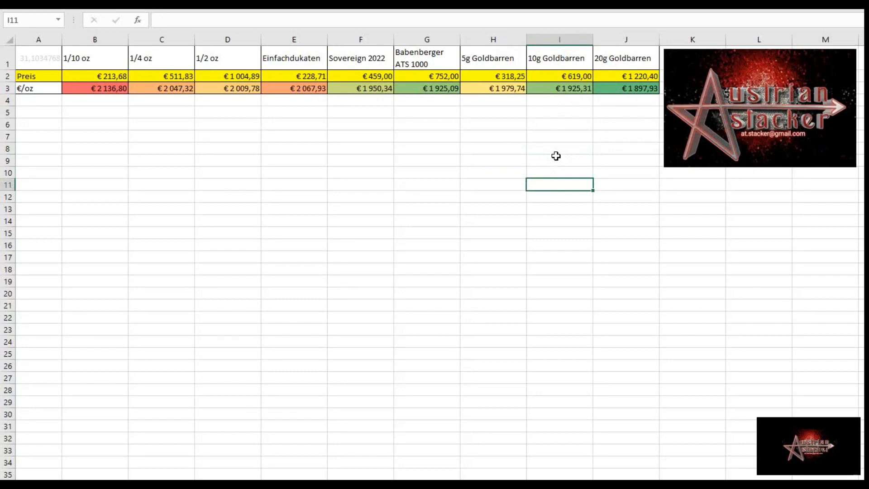
mouse_move(552, 184)
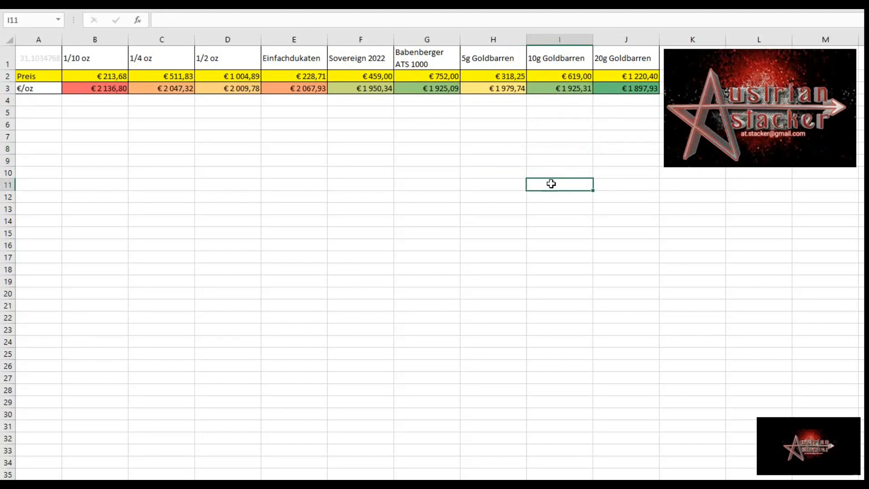